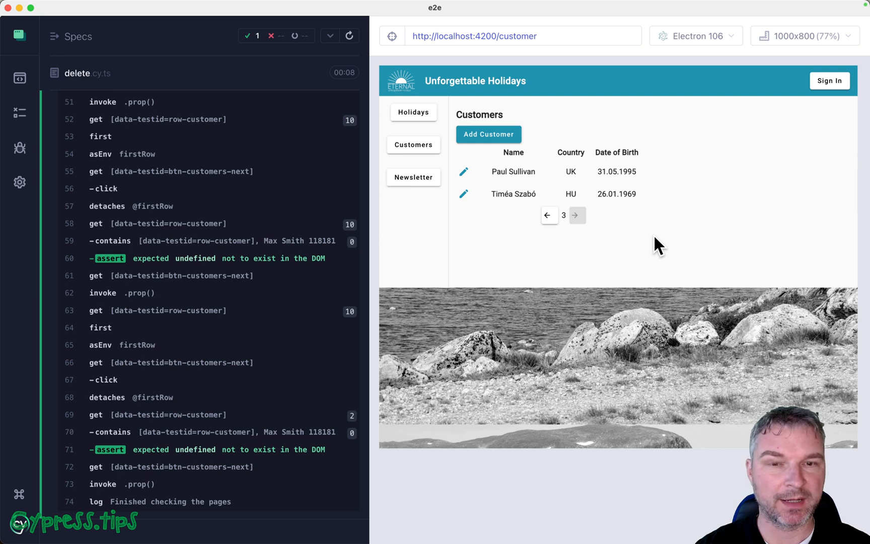
{"action": "mouse_move", "coordinate": [413, 177]}
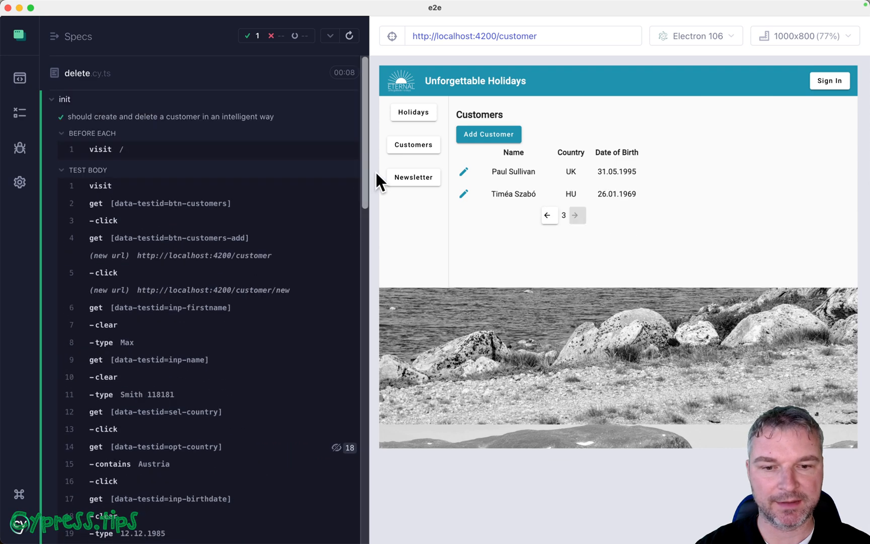
- Jump from delete.cy.ts to the verifyCustomerDoesNotExist helper in customers.ts and review it
{"action": "left_click", "coordinate": [348, 35]}
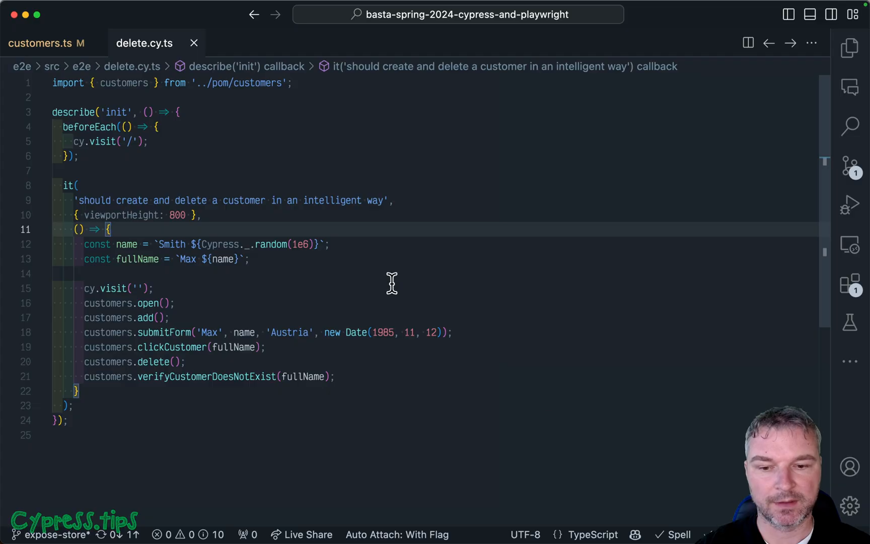
{"action": "left_click", "coordinate": [255, 377]}
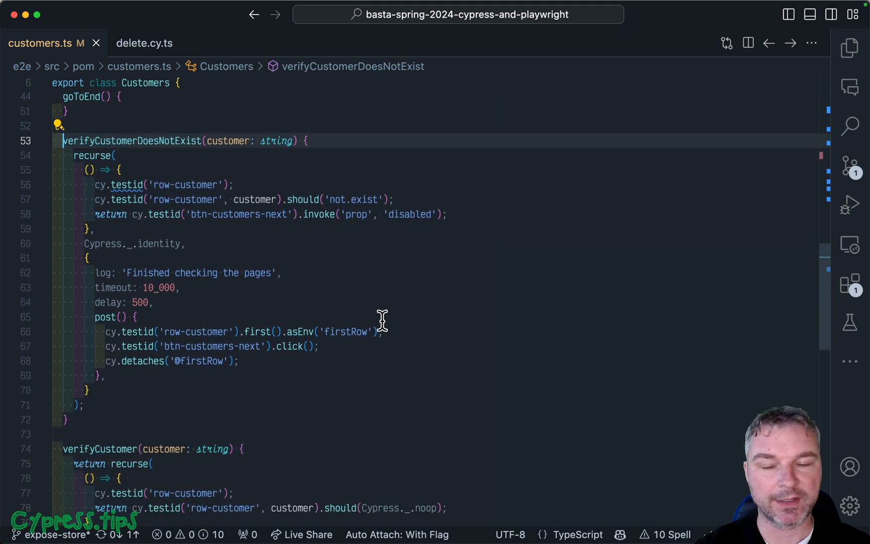
{"action": "mouse_move", "coordinate": [312, 276]}
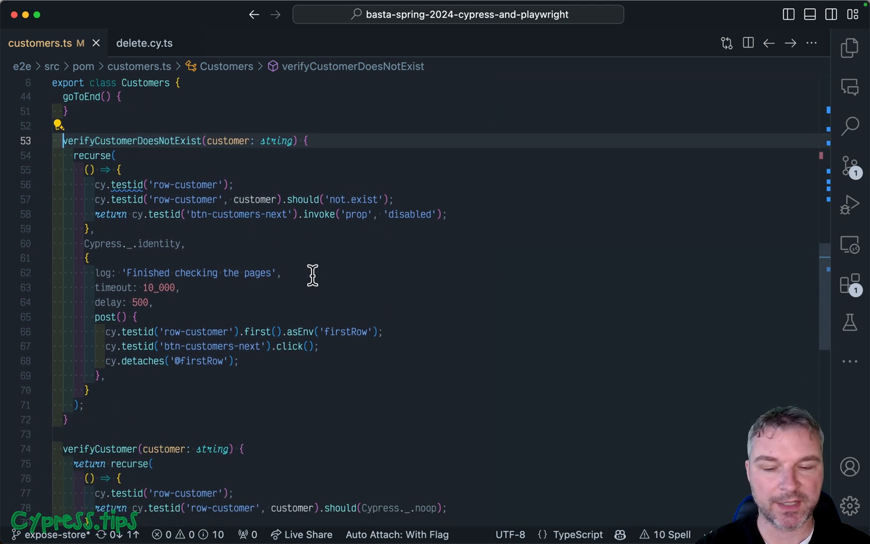
{"action": "scroll", "scroll_direction": "down", "scroll_amount": 3}
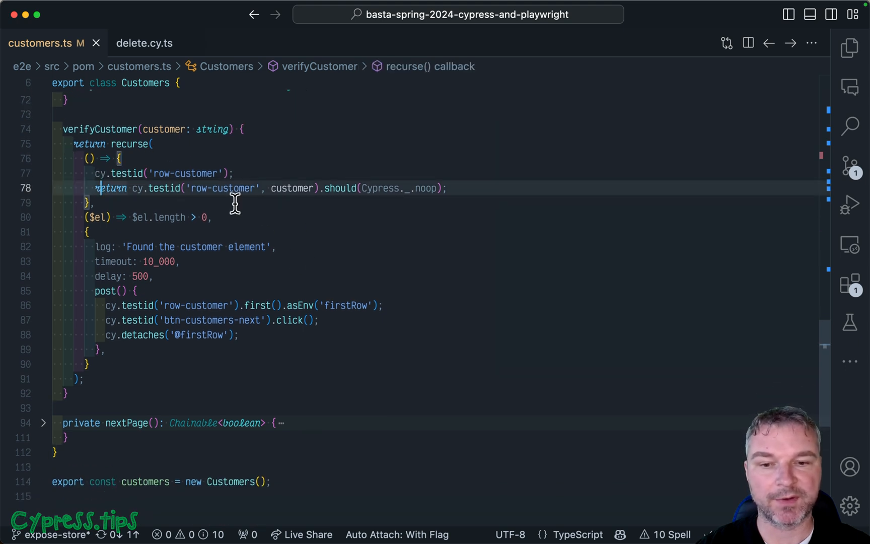
{"action": "mouse_move", "coordinate": [322, 233]}
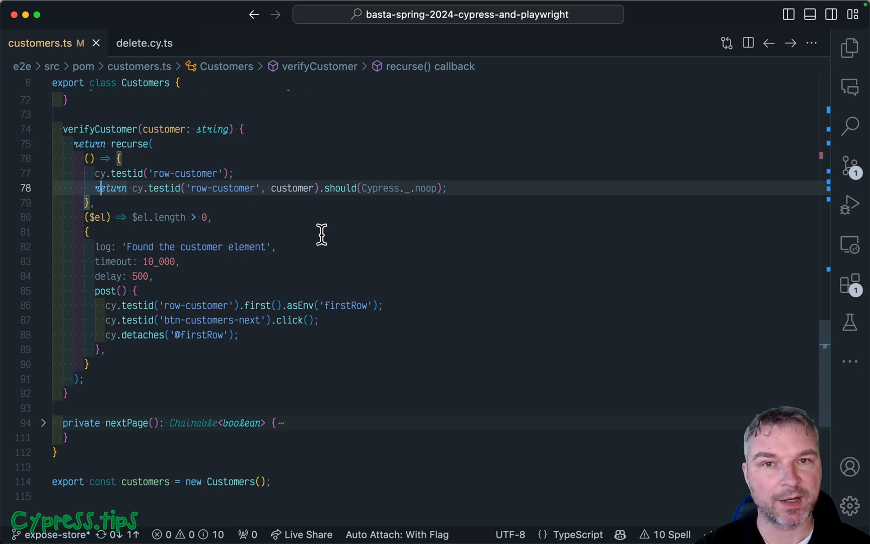
- Return to the spec and jump to the Customers page object's delete method
{"action": "left_click", "coordinate": [144, 42]}
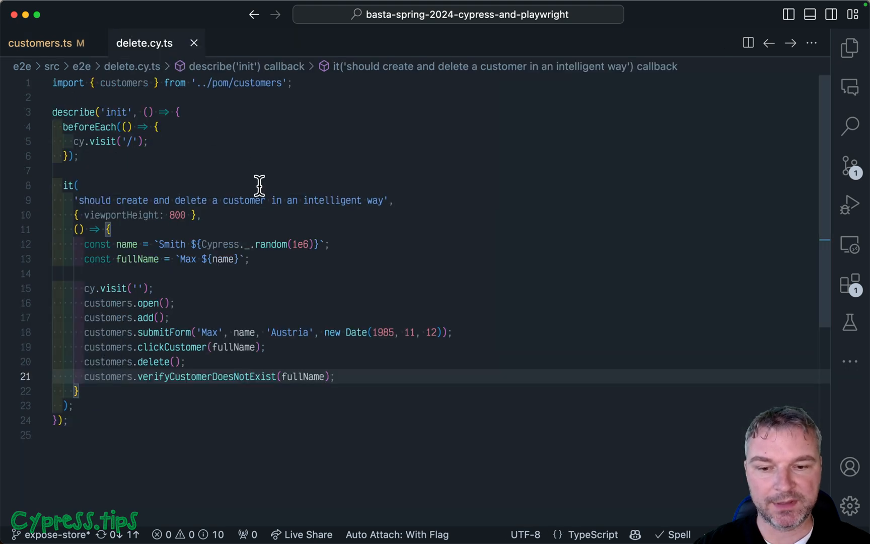
{"action": "left_click", "coordinate": [46, 44]}
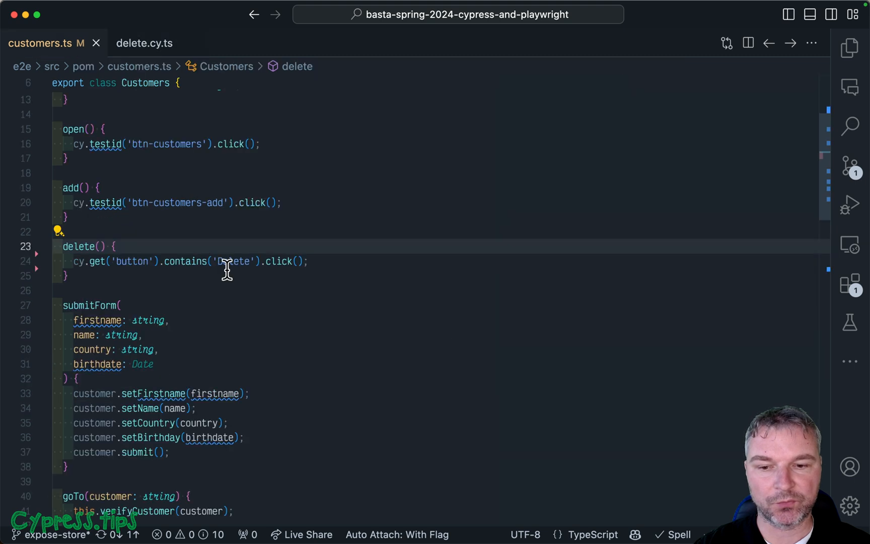
{"action": "mouse_move", "coordinate": [279, 262]}
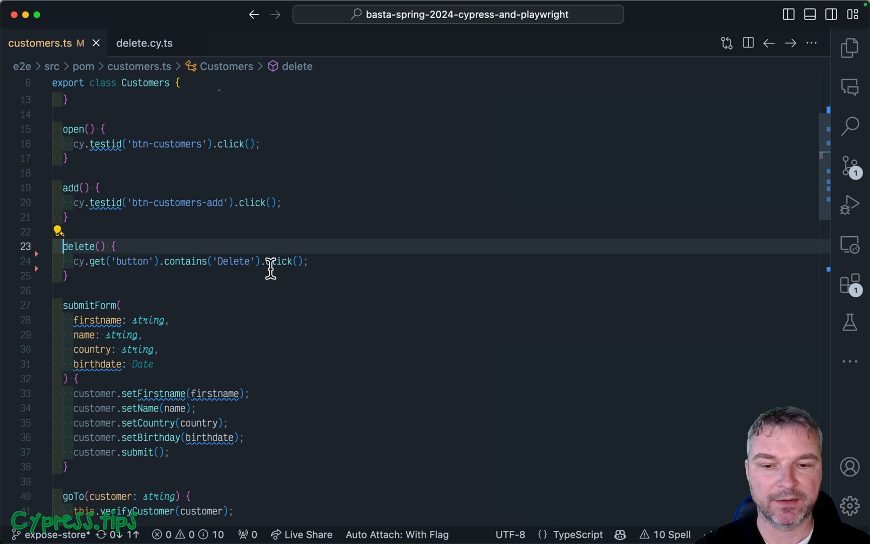
{"action": "mouse_move", "coordinate": [333, 262]}
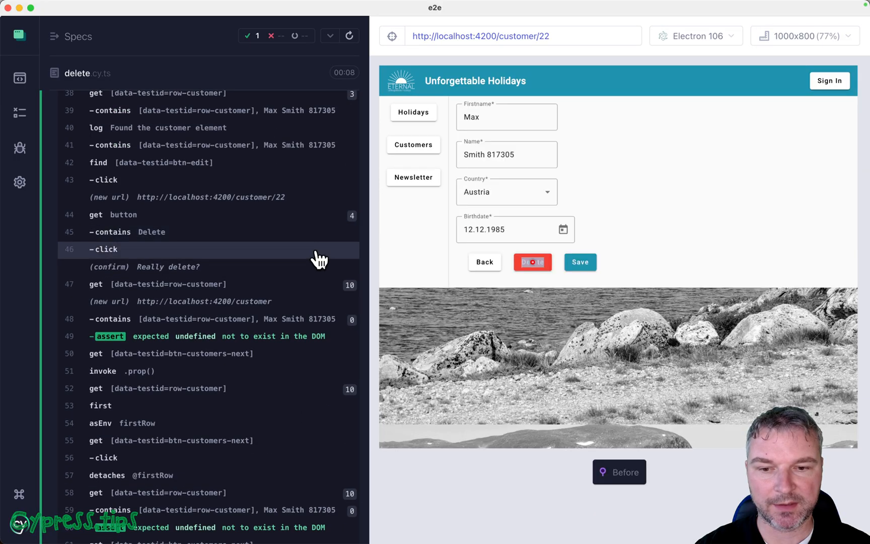
- Pin the DOM snapshot of the '(confirm) Really delete?' entry in the command log
{"action": "left_click", "coordinate": [532, 262]}
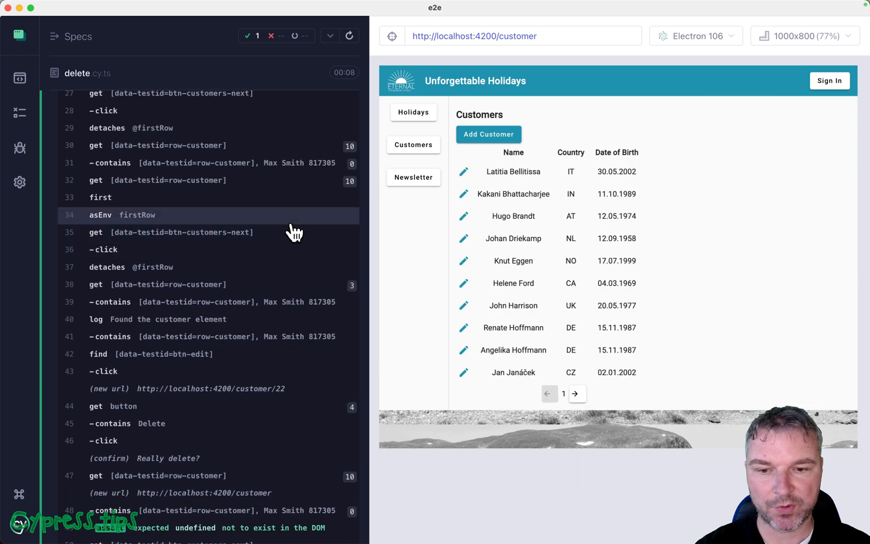
{"action": "left_click", "coordinate": [576, 394]}
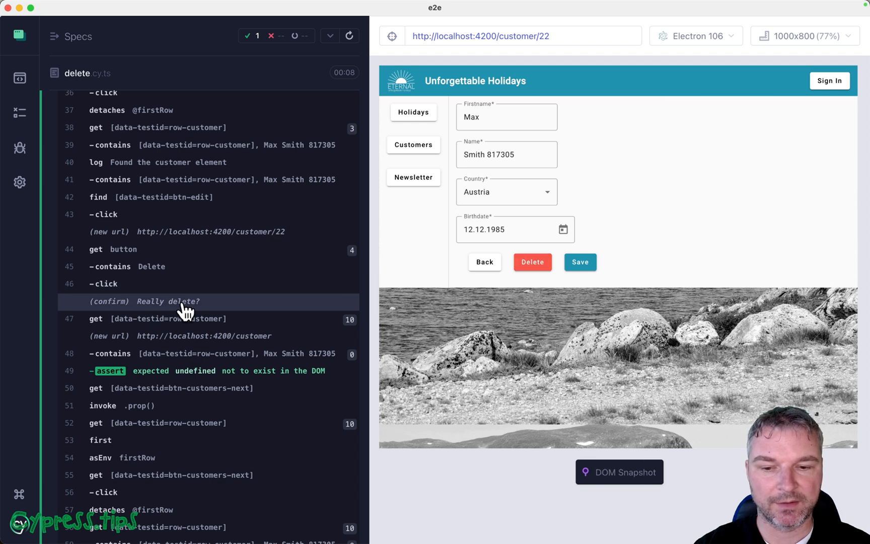
{"action": "mouse_move", "coordinate": [218, 315]}
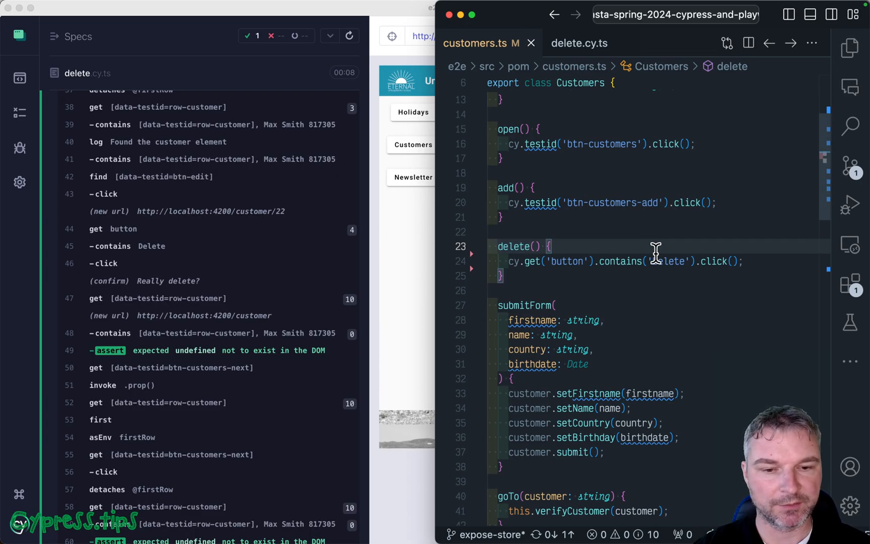
- Add cy.log('Deleting the customer') at the start of delete and check the rerun's log entry
{"action": "key", "text": "Enter"}
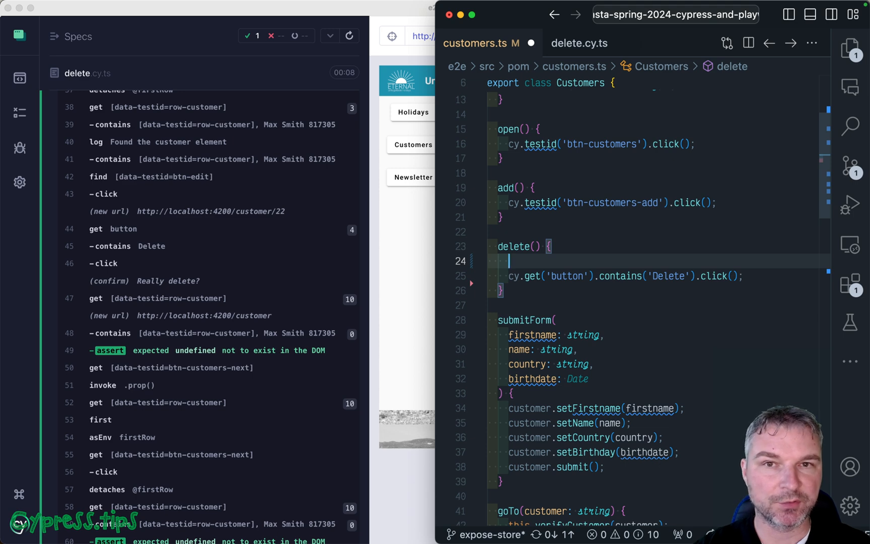
{"action": "type", "text": "cy.log('Deleting the customer')"}
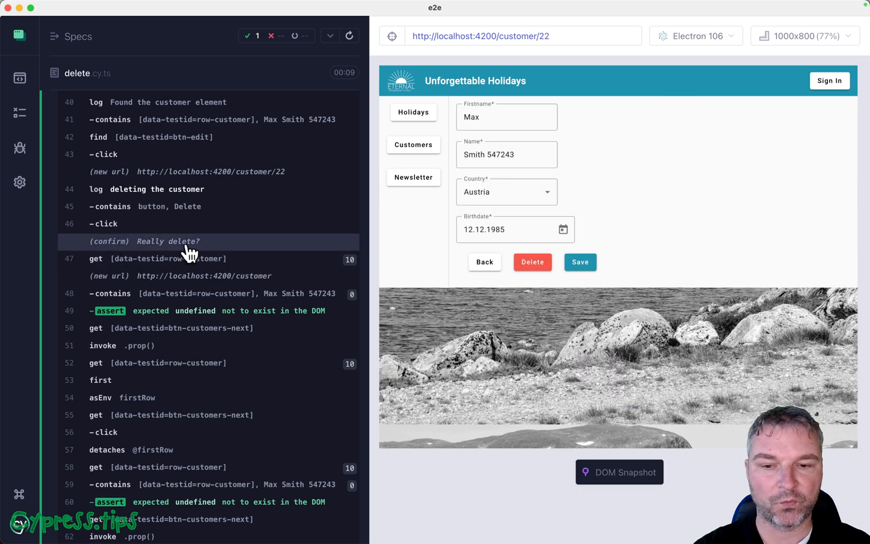
{"action": "left_click", "coordinate": [531, 262]}
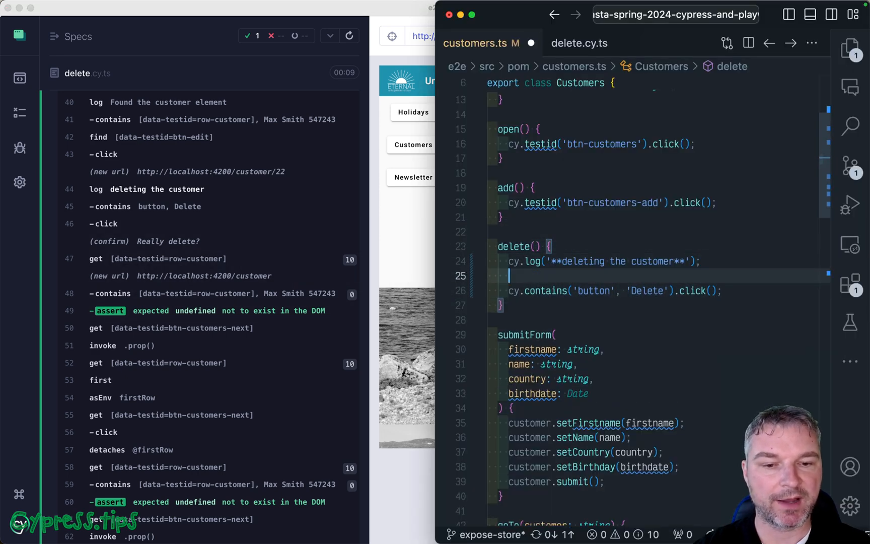
{"action": "type", "text": "cy.on('window:confirm', () => true);"}
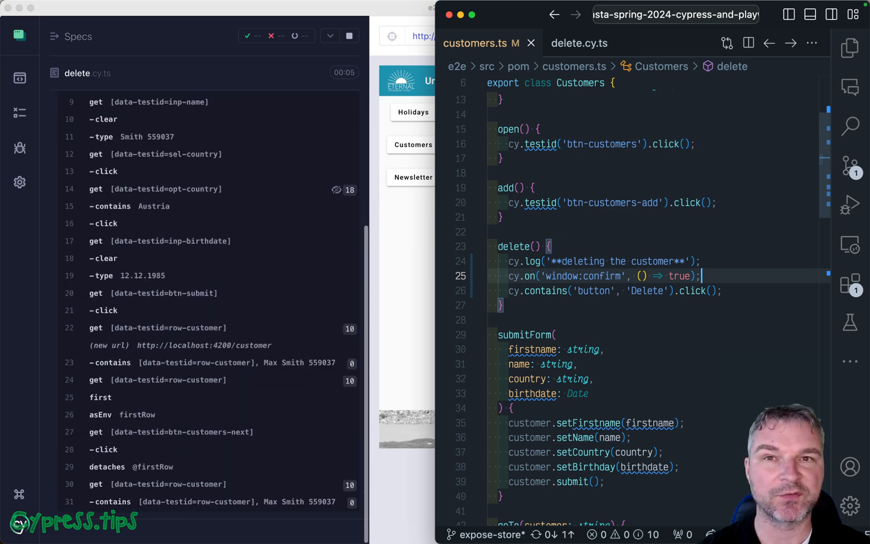
{"action": "scroll", "scroll_direction": "down", "scroll_amount": 3}
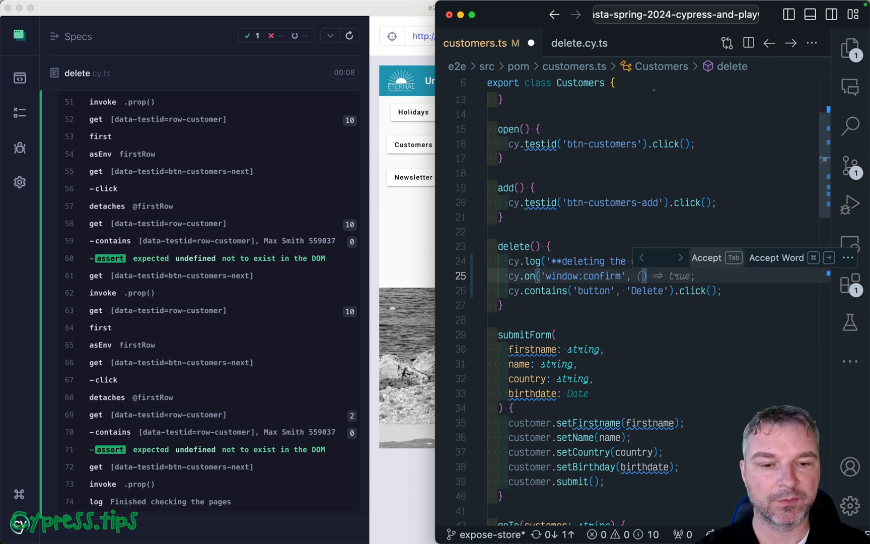
{"action": "type", "text": "cy.stub"}
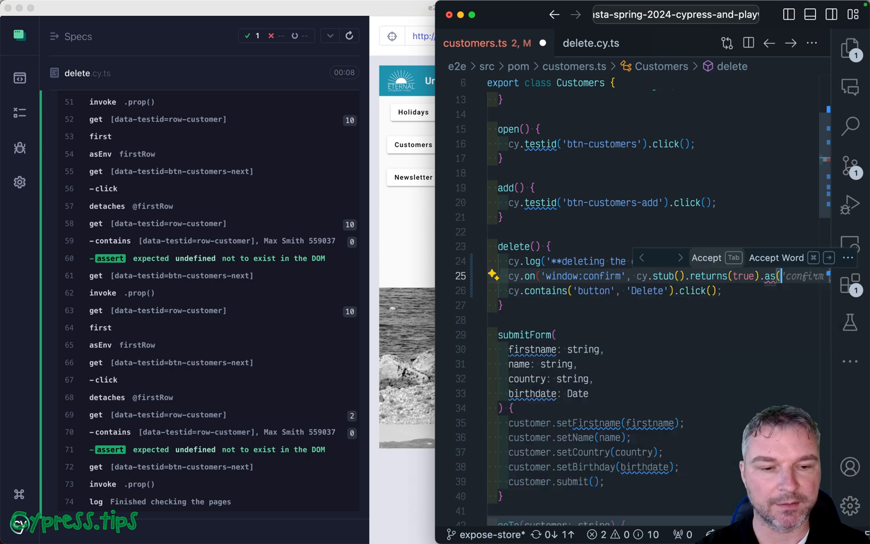
{"action": "key", "text": "Tab"}
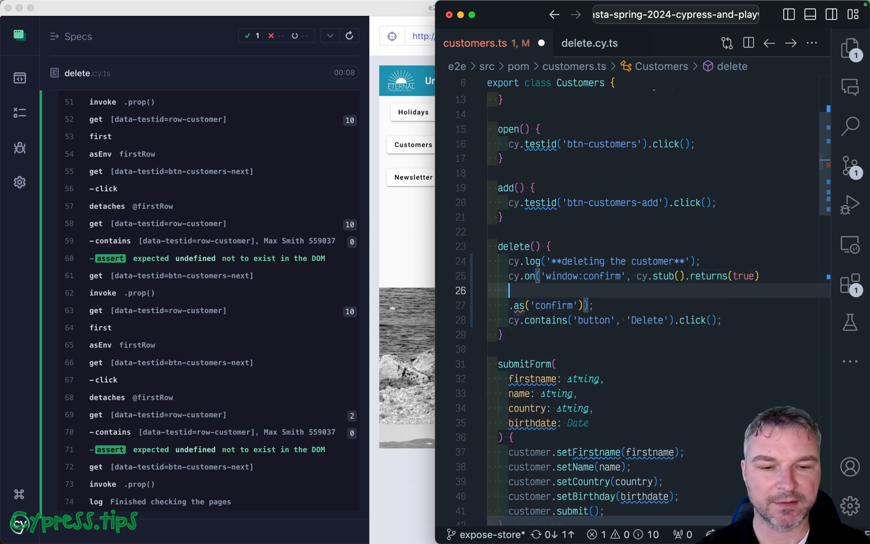
{"action": "type", "text": "// @ts"}
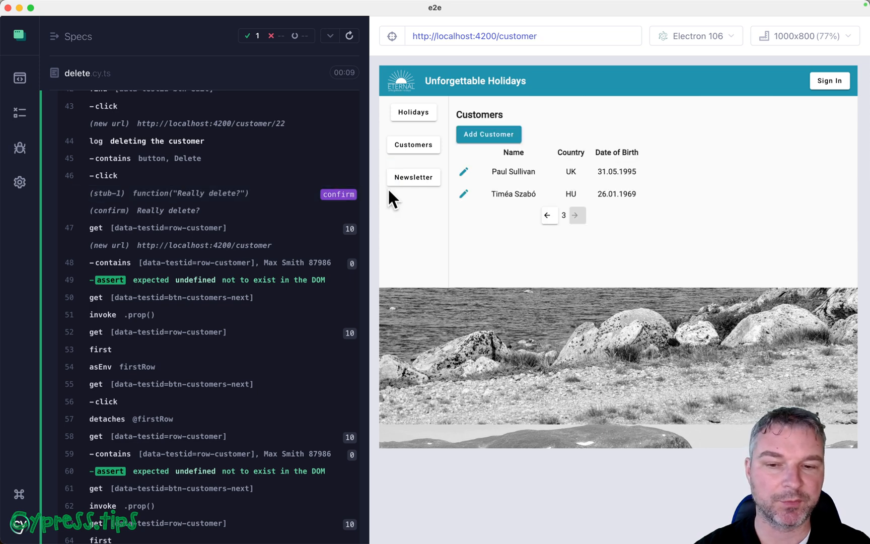
{"action": "mouse_move", "coordinate": [384, 218]}
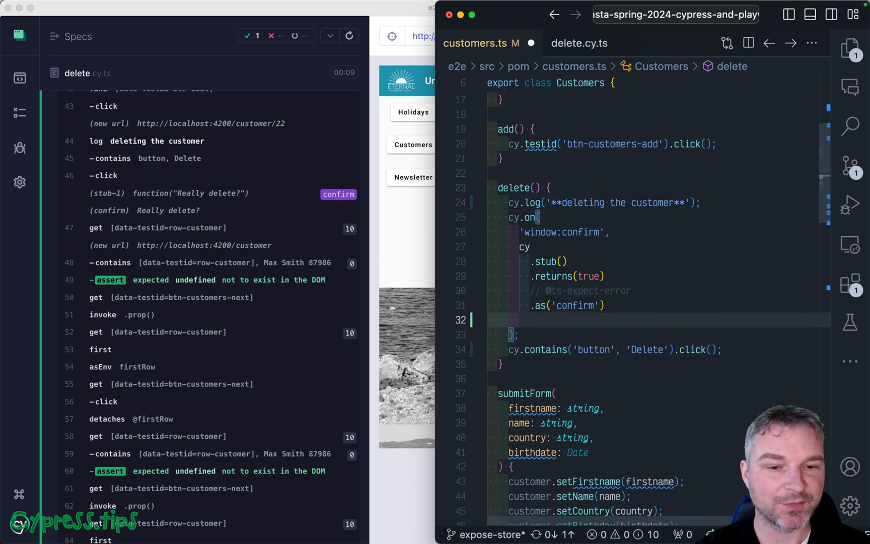
{"action": "left_click", "coordinate": [577, 306]}
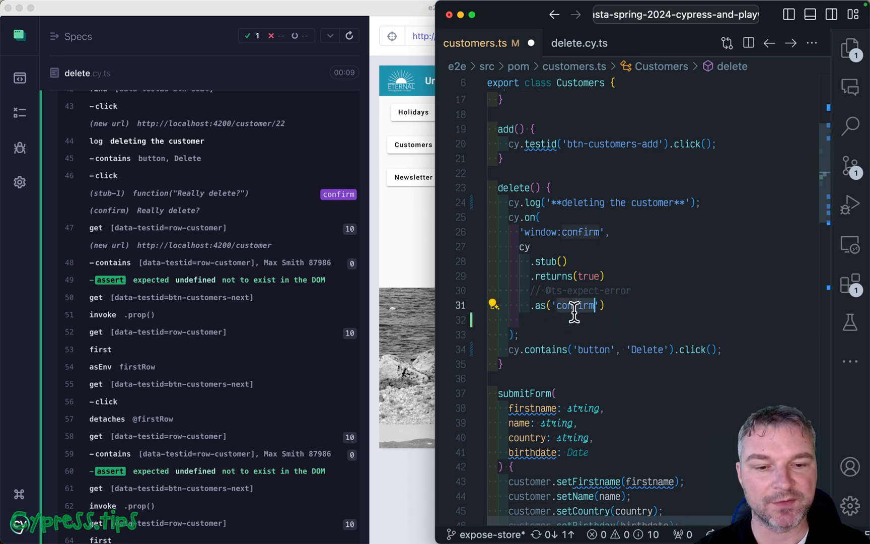
{"action": "type", "text": "cy.ge"}
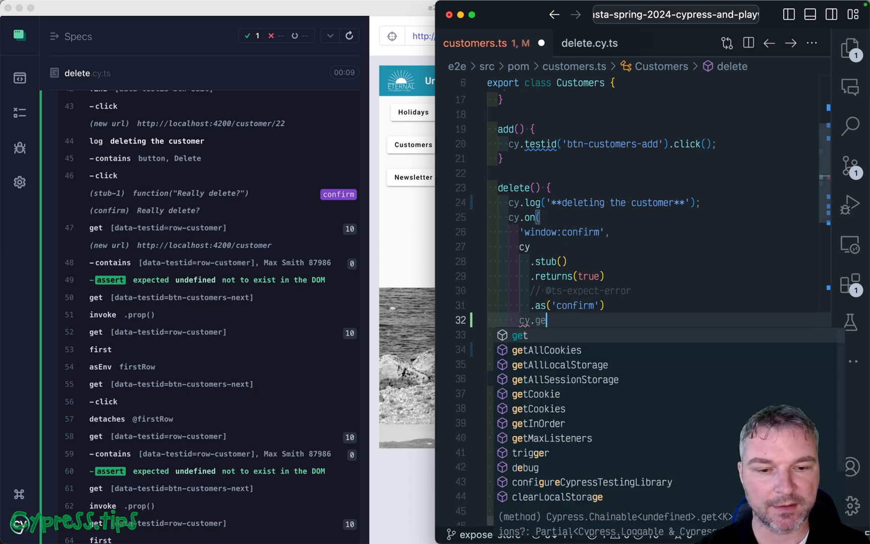
{"action": "type", "text": "('@confirm').should('have.been.calledOnceWith', 'Are you sure?"}
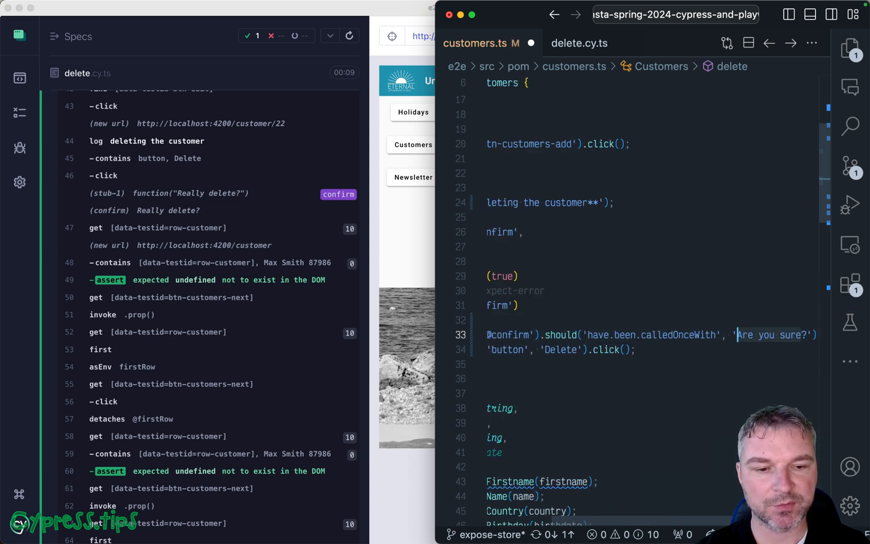
{"action": "type", "text": "Really delete?"}
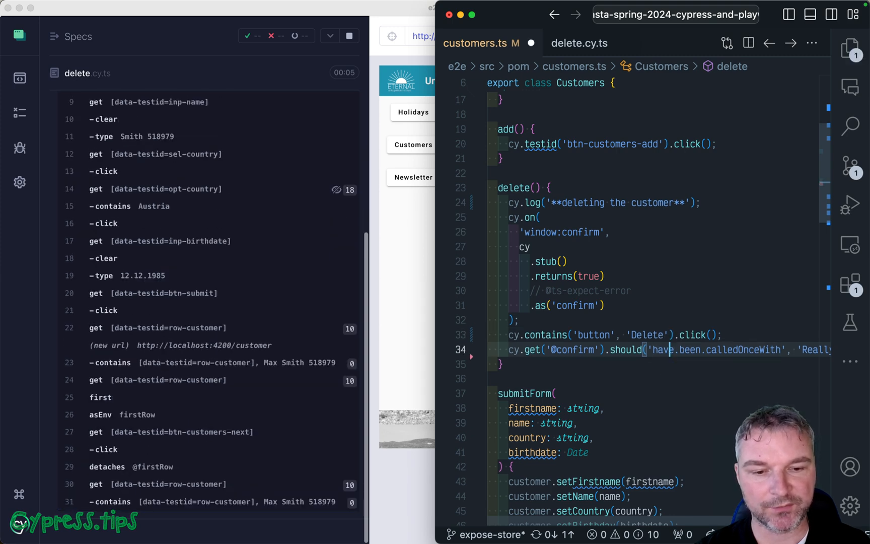
{"action": "left_click", "coordinate": [566, 261]}
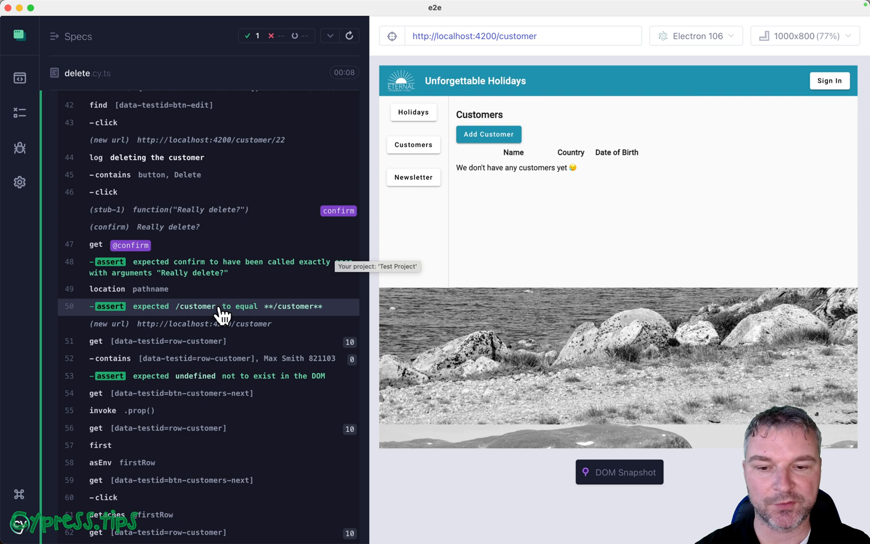
{"action": "mouse_move", "coordinate": [283, 318]}
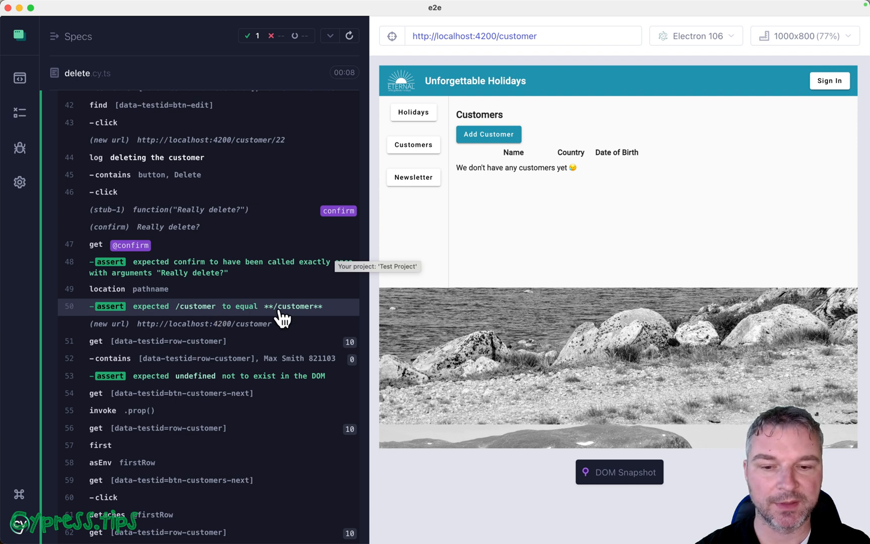